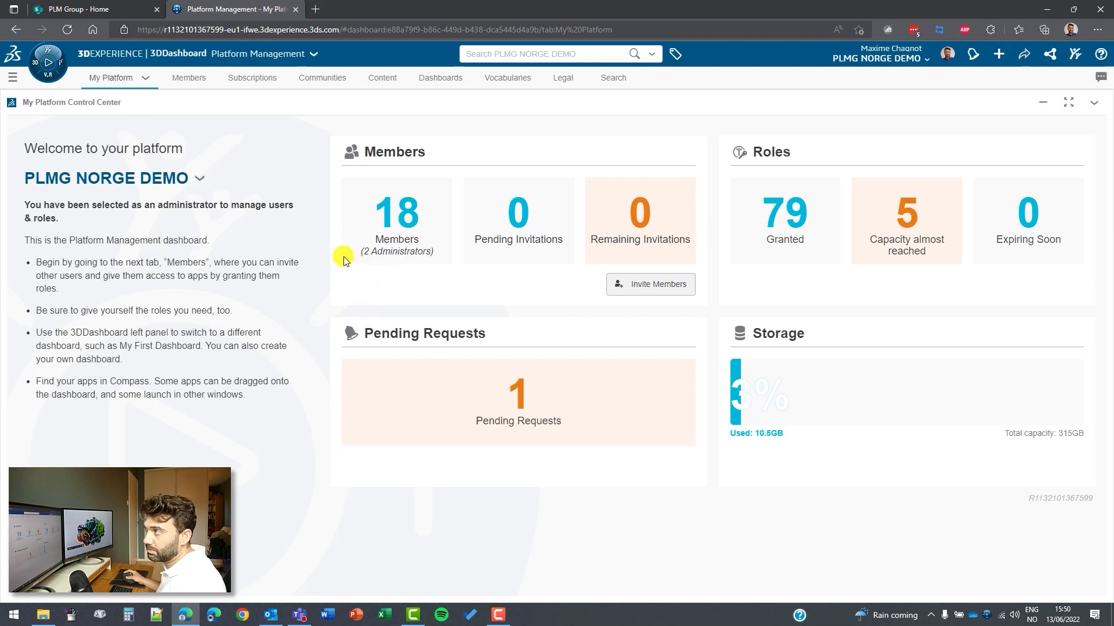
pyautogui.moveTo(48, 62)
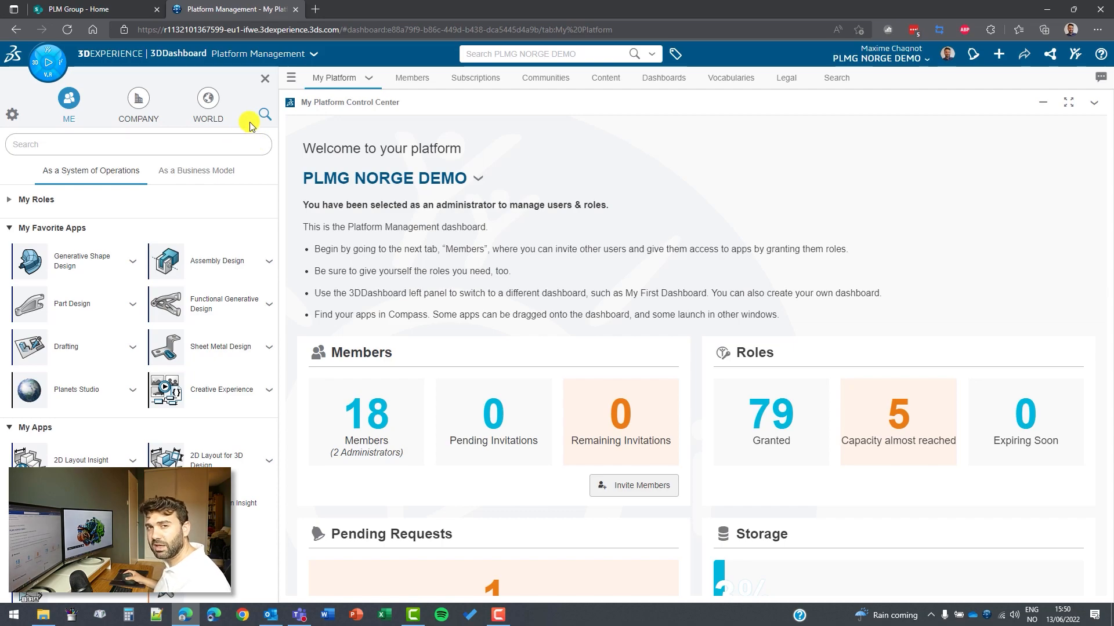
pyautogui.moveTo(245, 131)
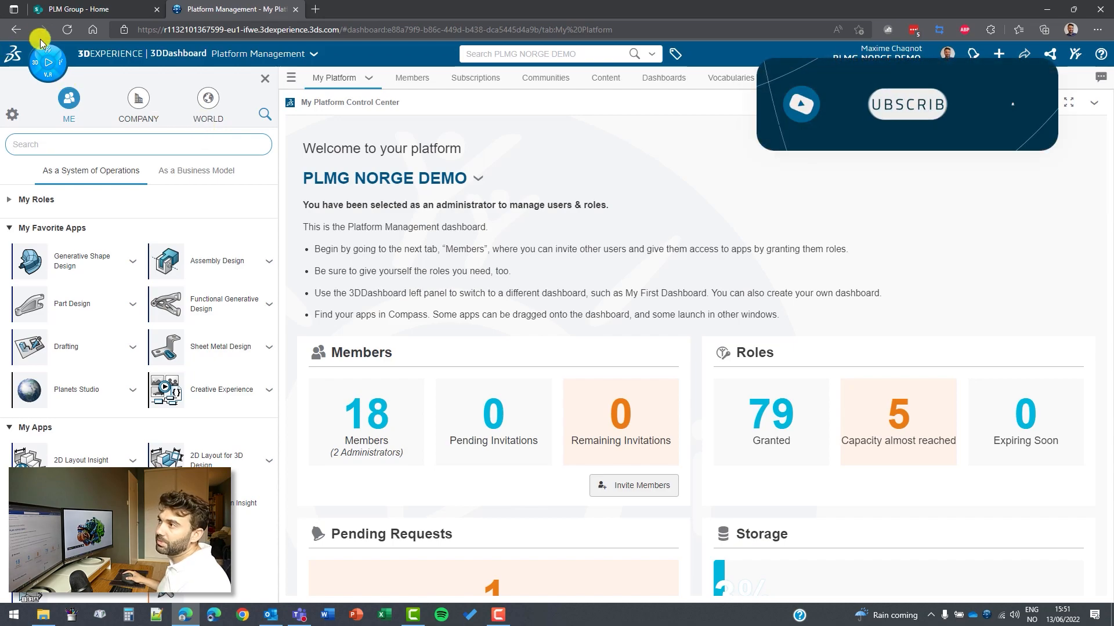
# Search the compass for '3ds', collapsing the roles list, to locate the 3DSpace app.
pyautogui.write('3')
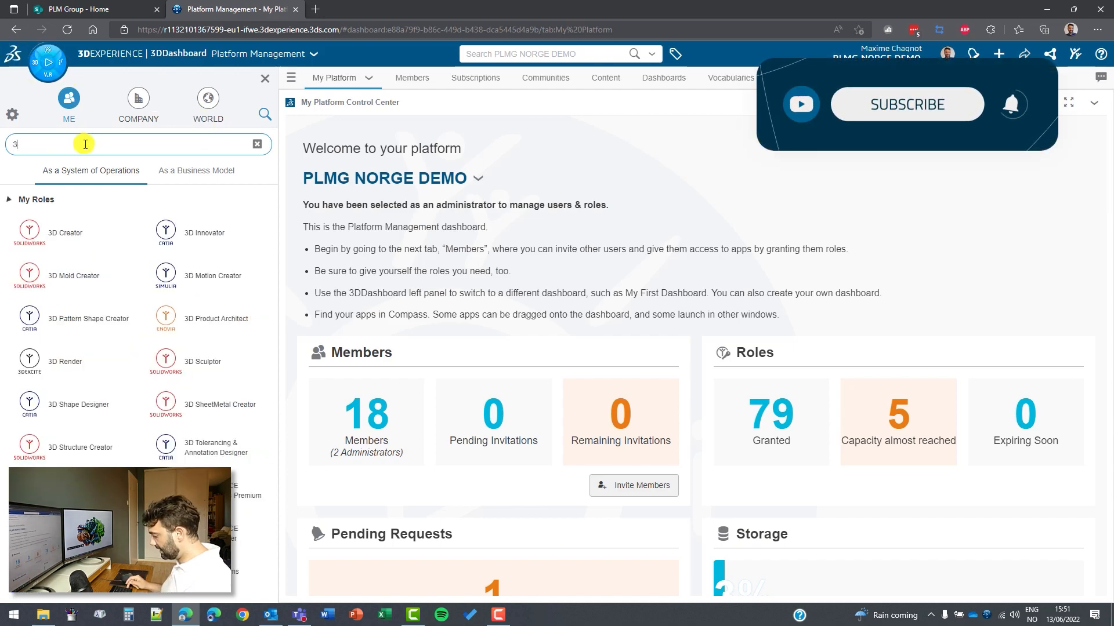
pyautogui.write('dsp')
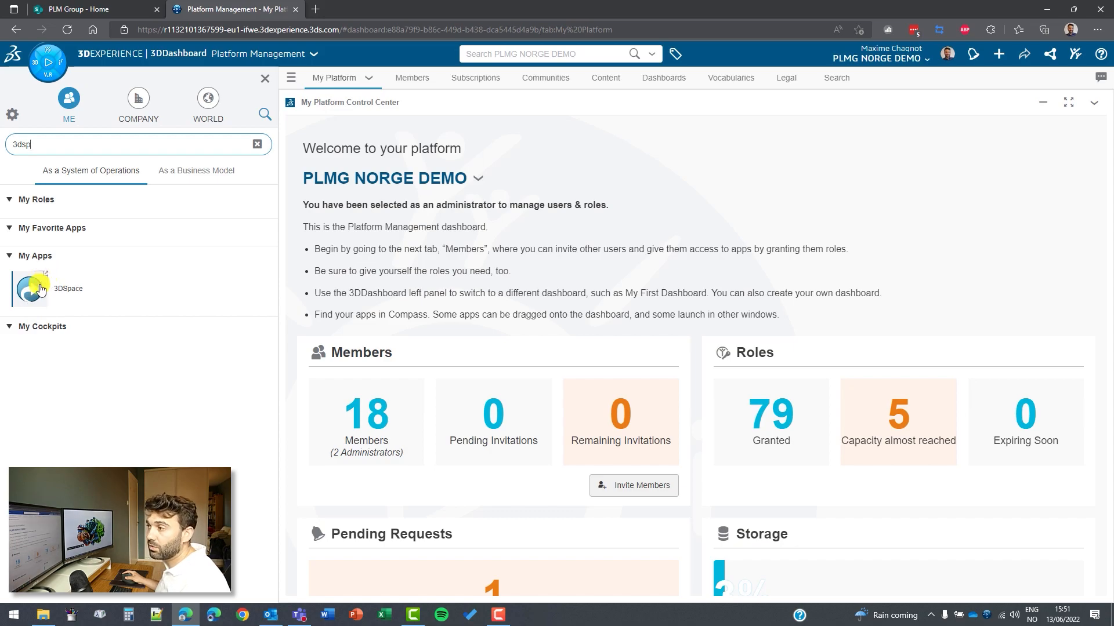
pyautogui.click(256, 144)
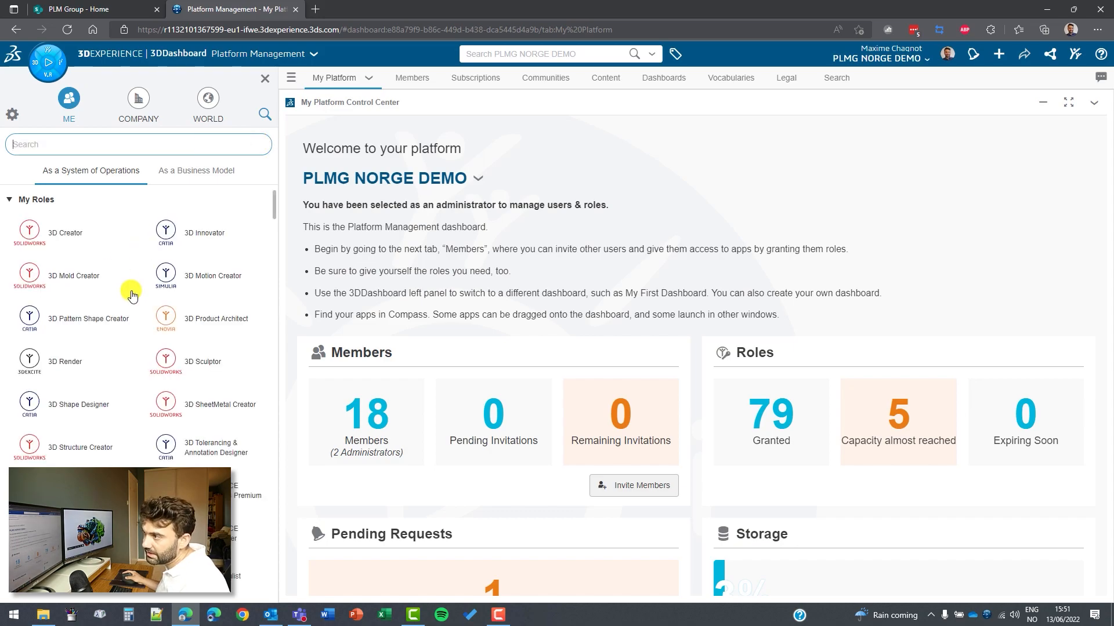
pyautogui.click(10, 199)
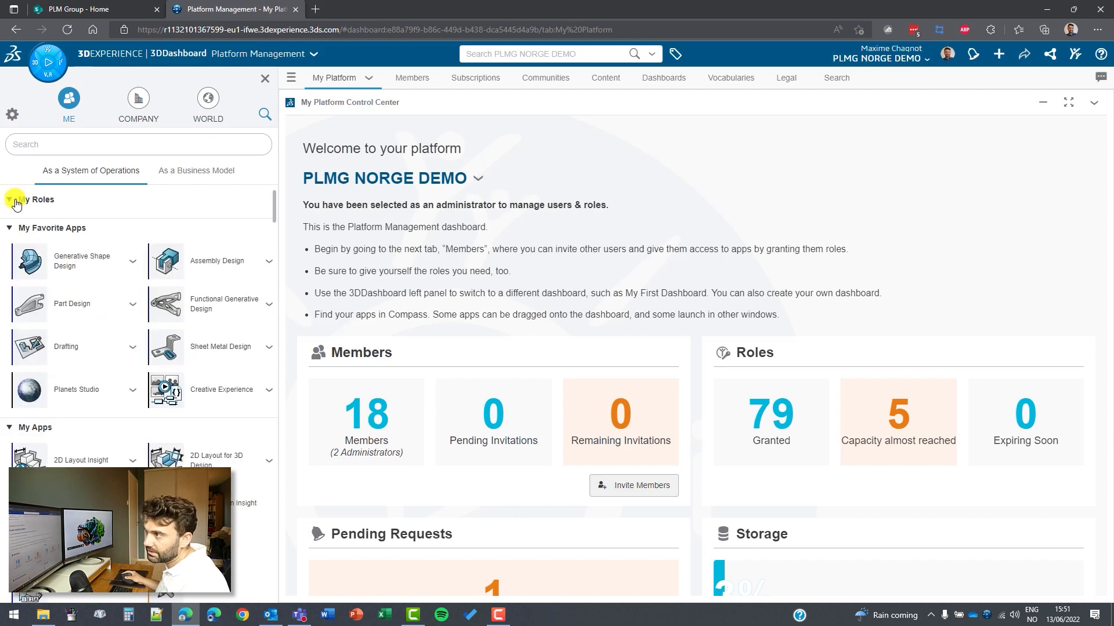
pyautogui.click(8, 200)
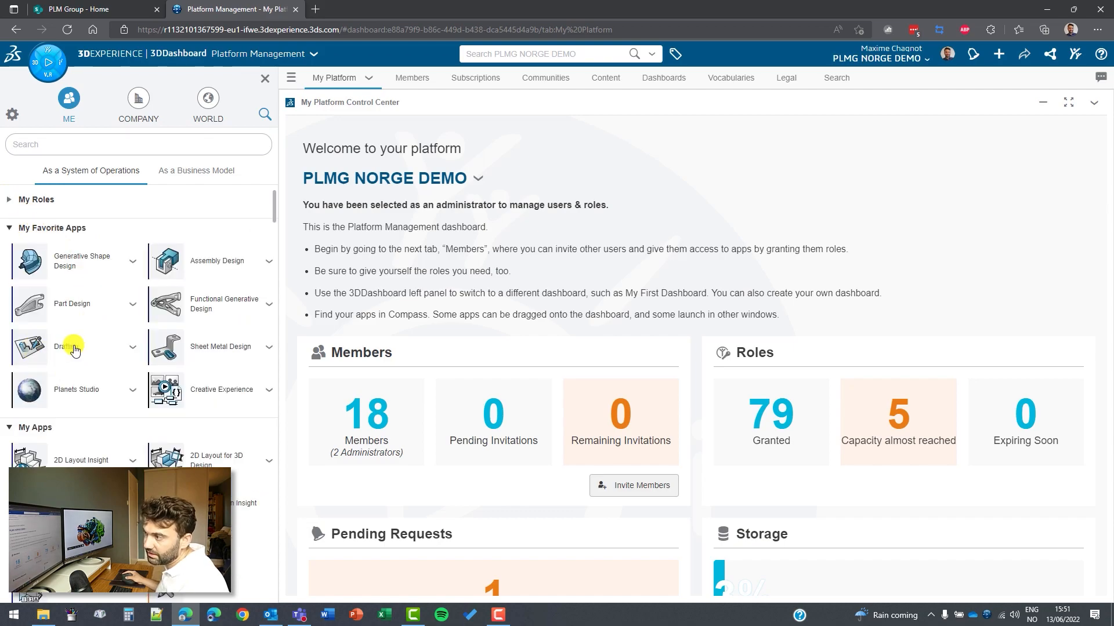
pyautogui.moveTo(65, 384)
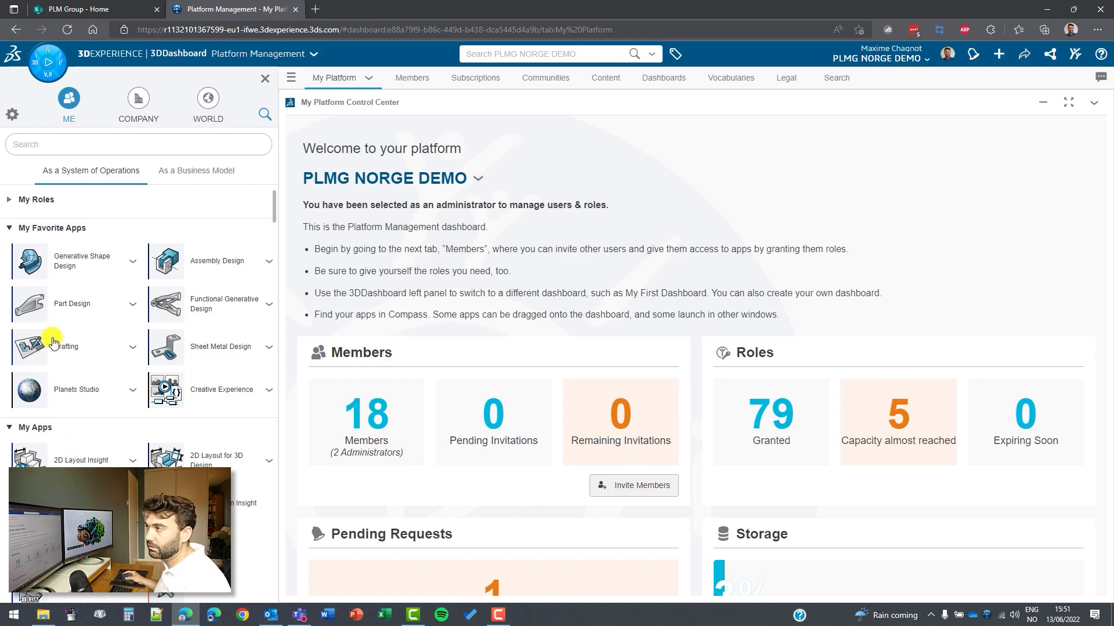
pyautogui.write('3dspa')
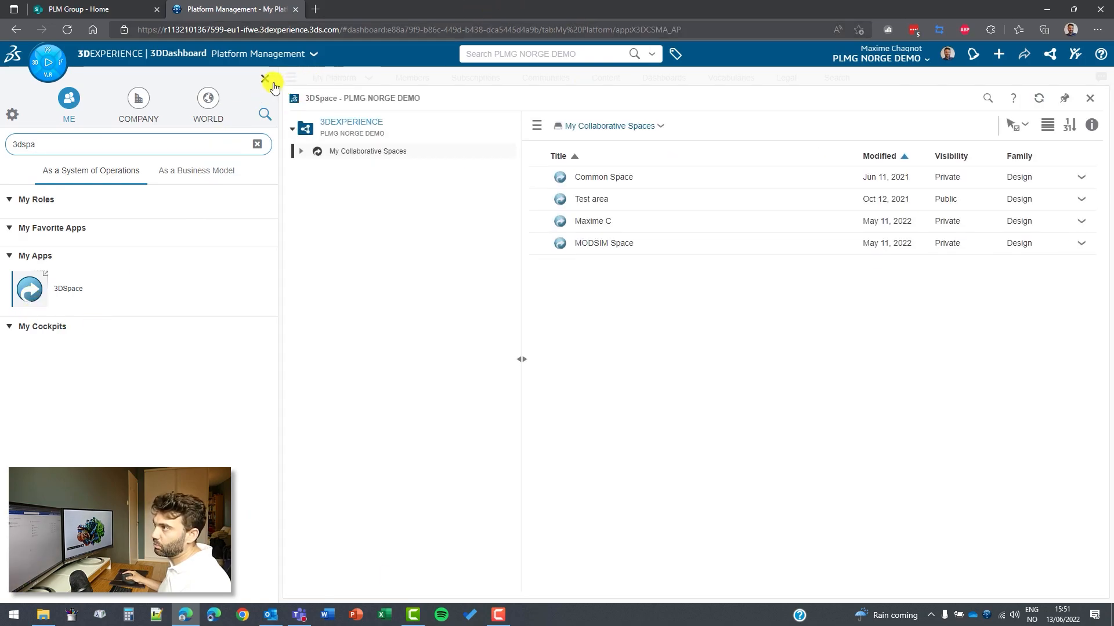
# Review MODSIM Space's members, dismiss the info panel, and start a new collaborative space.
pyautogui.click(272, 77)
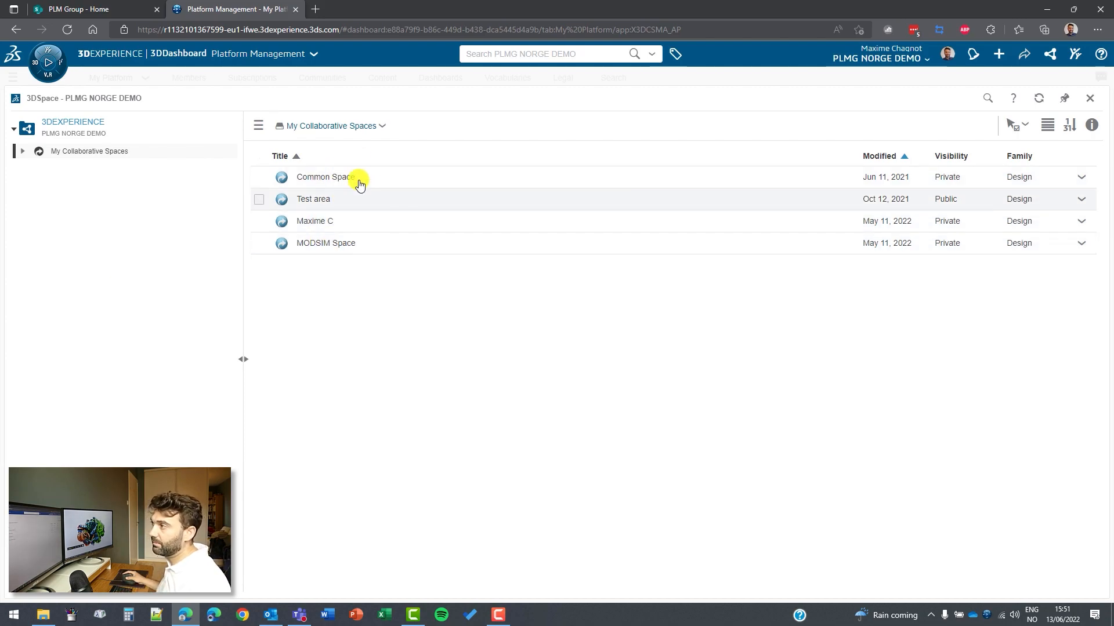
pyautogui.moveTo(345, 176)
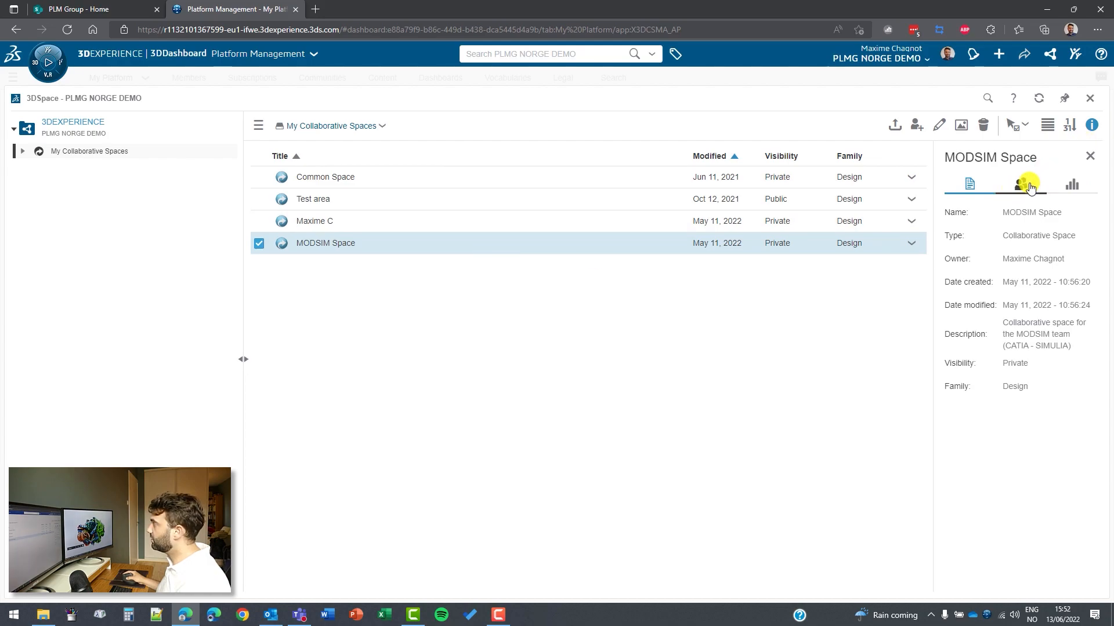
pyautogui.click(1021, 185)
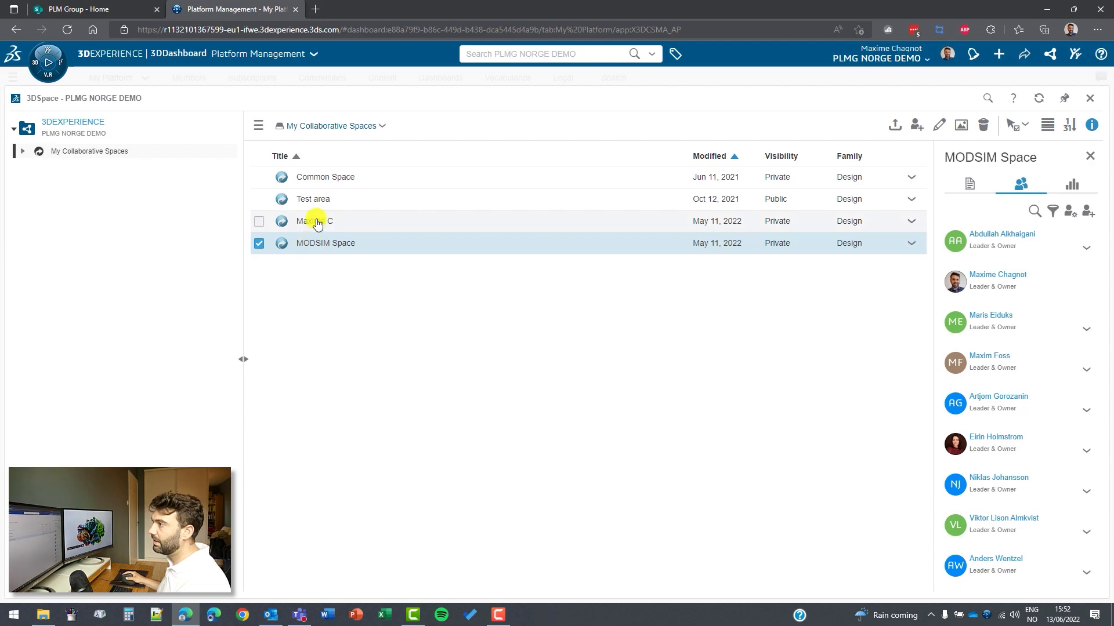
pyautogui.click(314, 220)
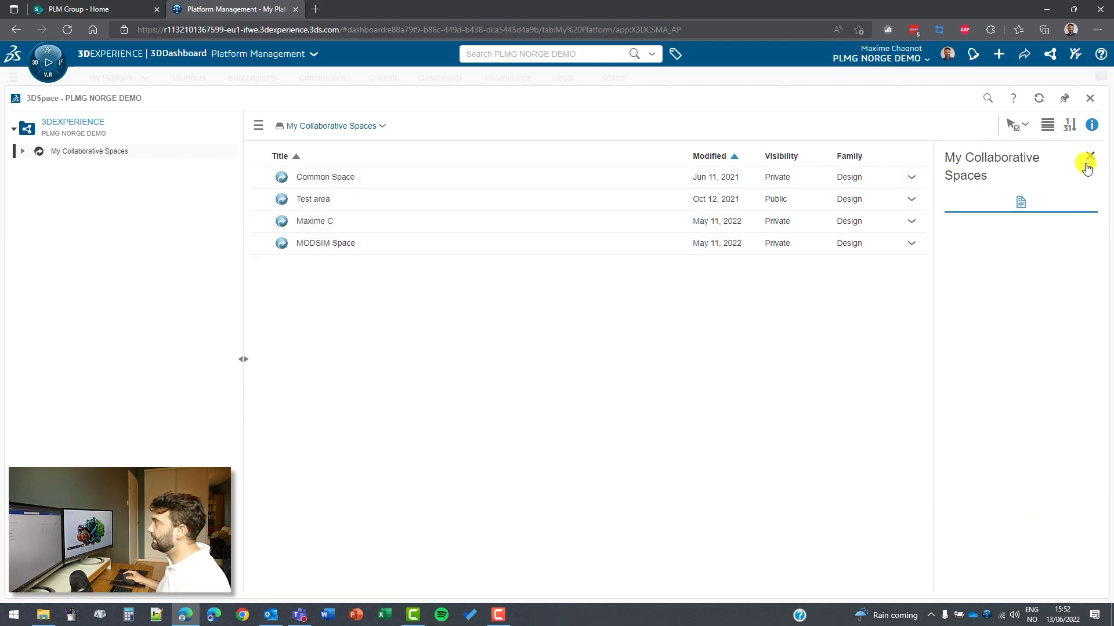
pyautogui.click(1087, 156)
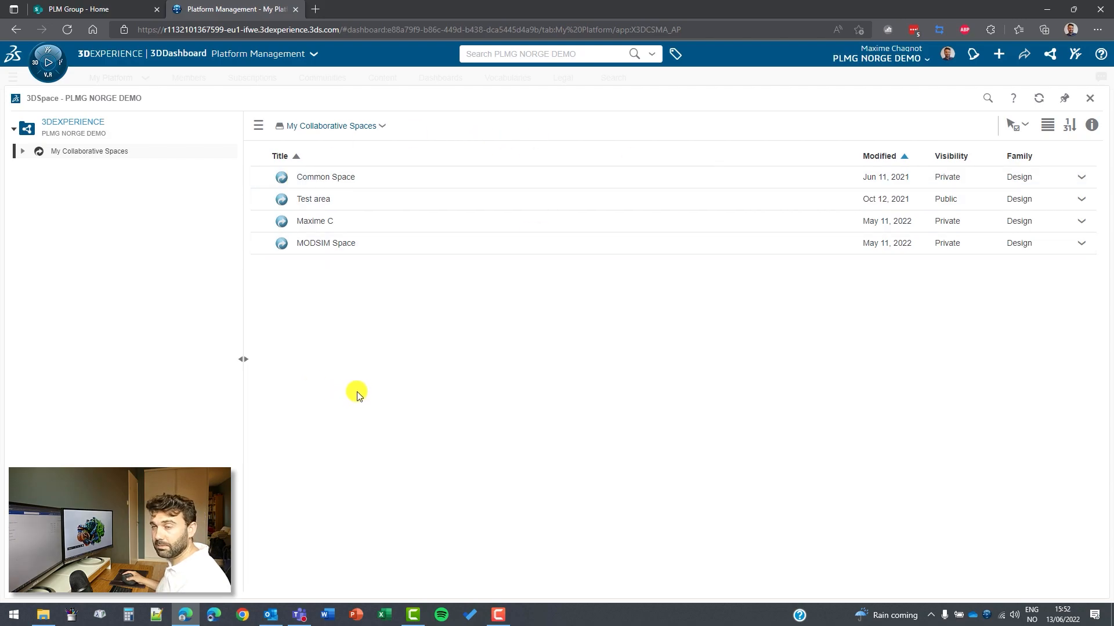
pyautogui.moveTo(356, 129)
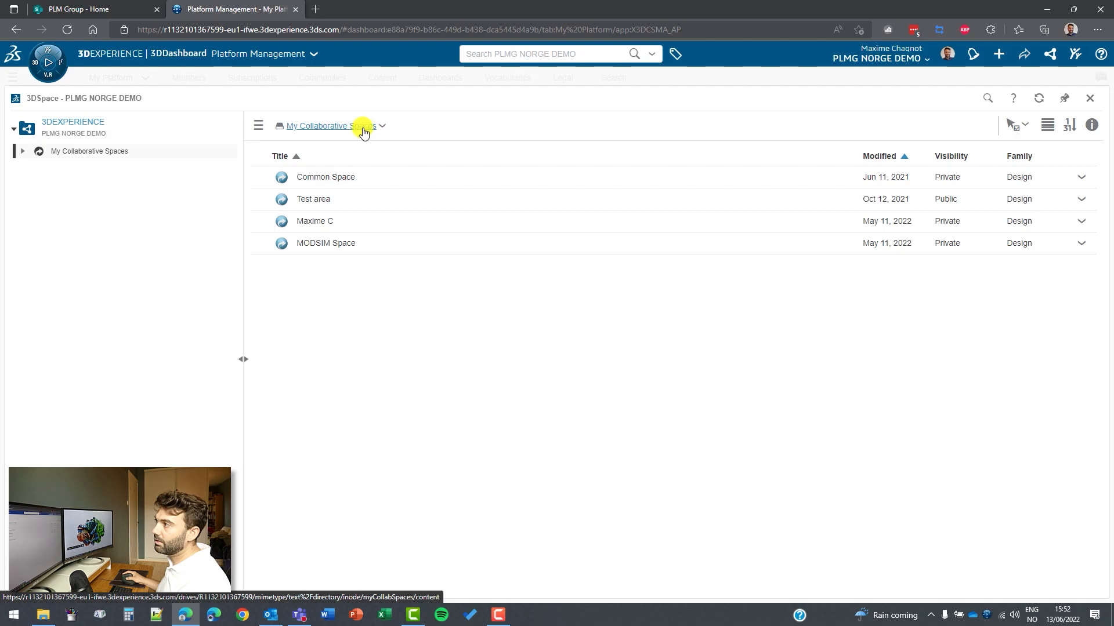
pyautogui.click(382, 126)
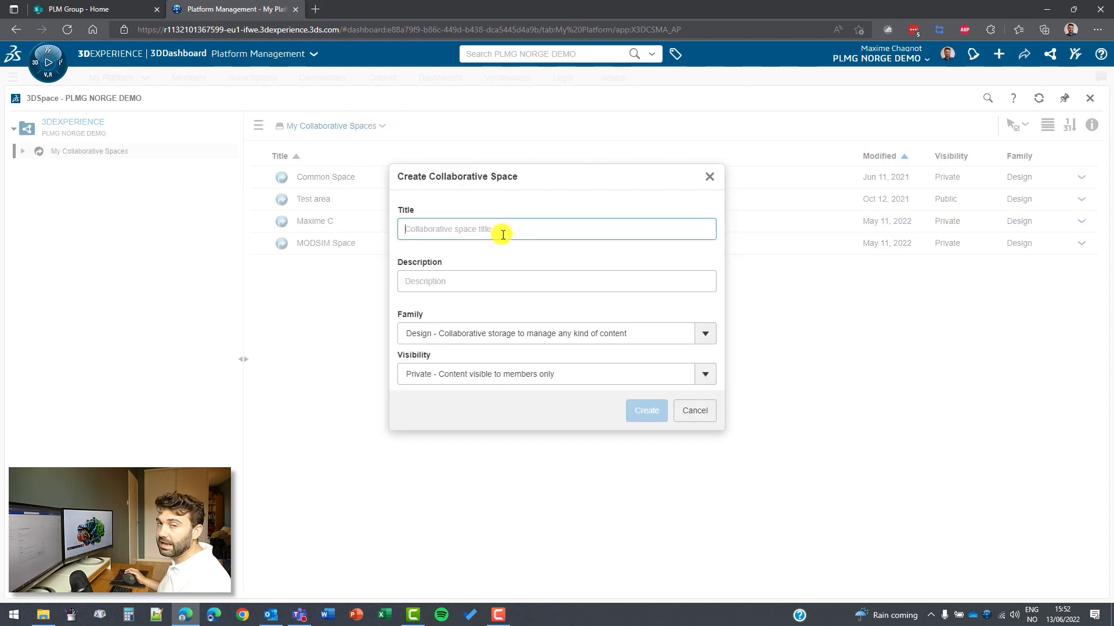
# Enter title 'Test' and description 'Test for video', then list the available space families.
pyautogui.write('Test')
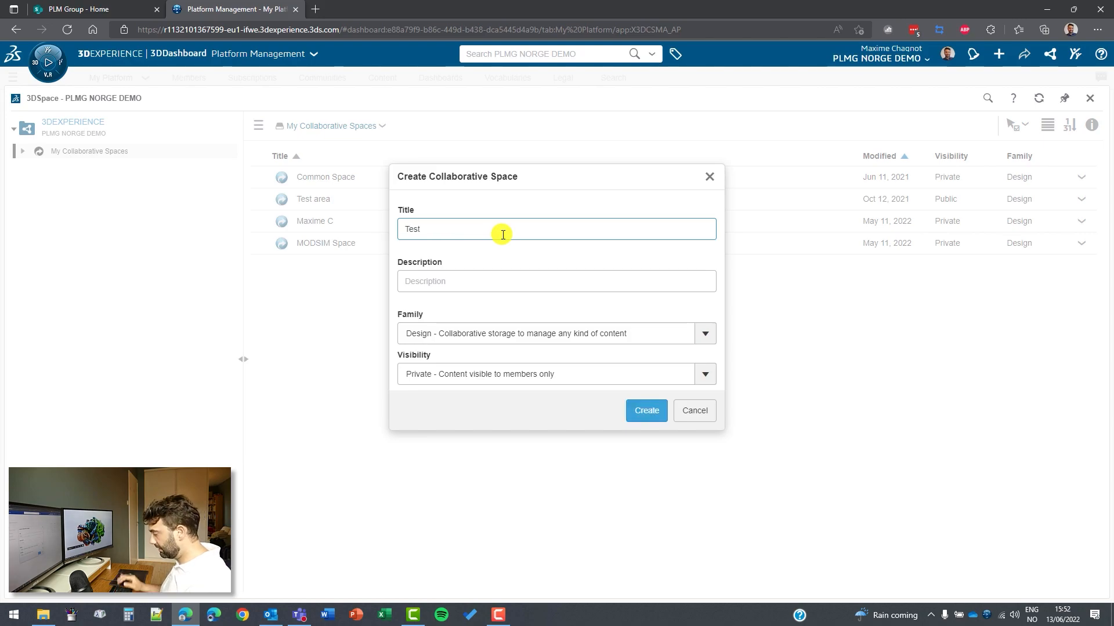
pyautogui.write('Test for video')
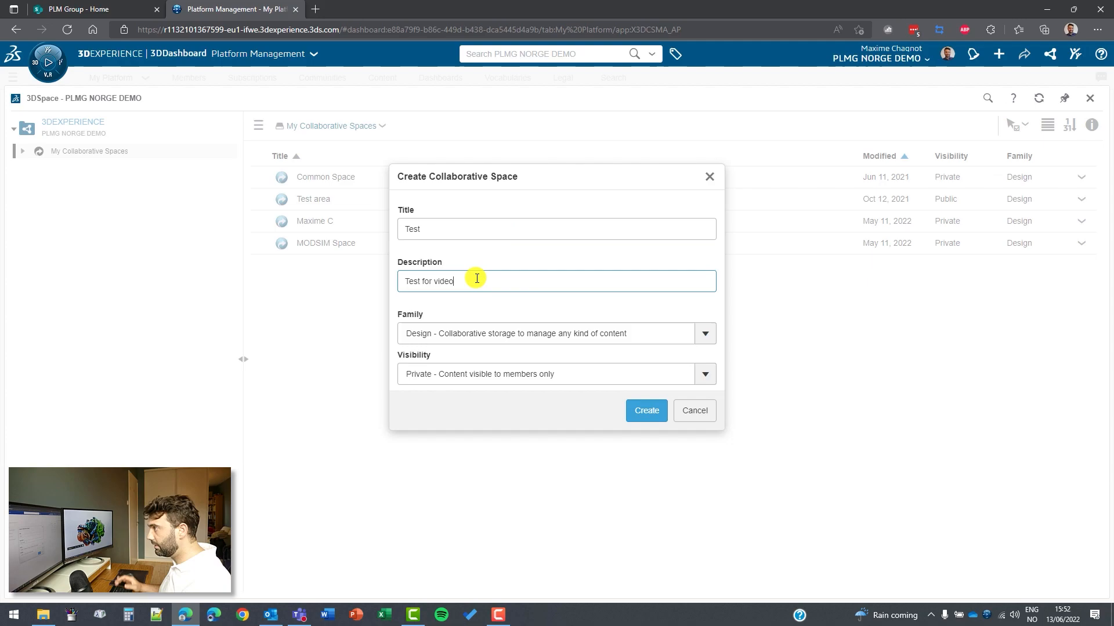
pyautogui.moveTo(620, 334)
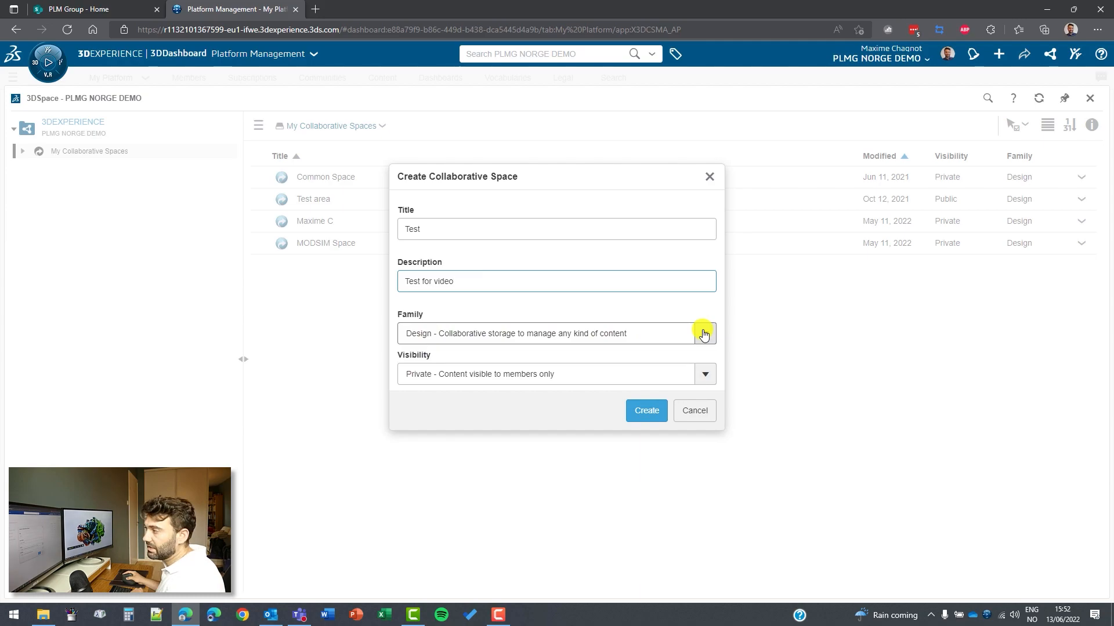
pyautogui.click(705, 333)
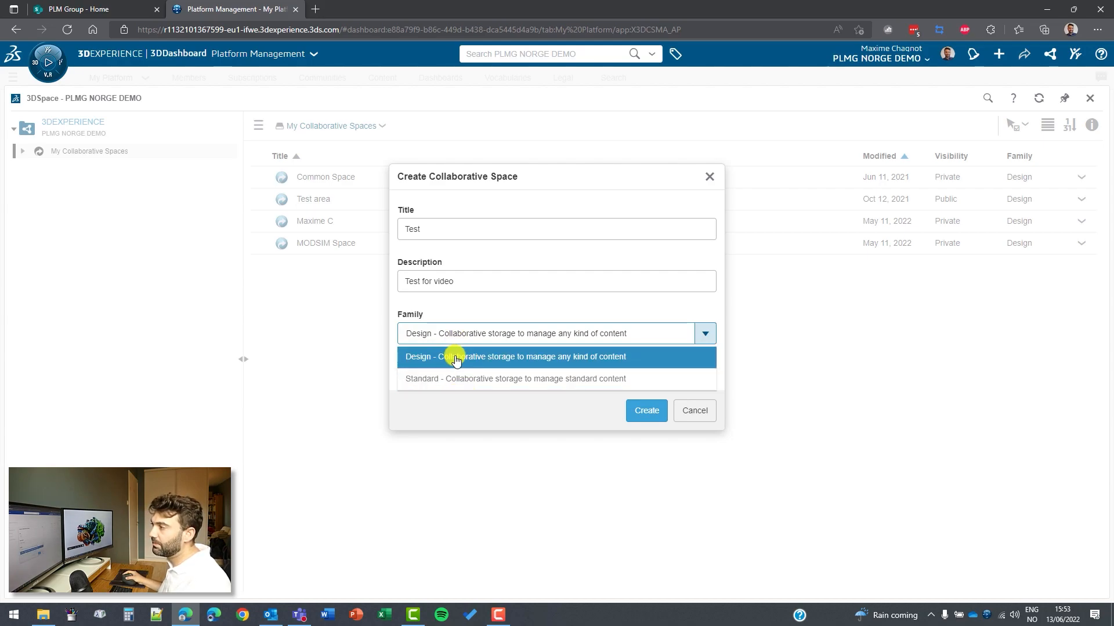
pyautogui.click(515, 356)
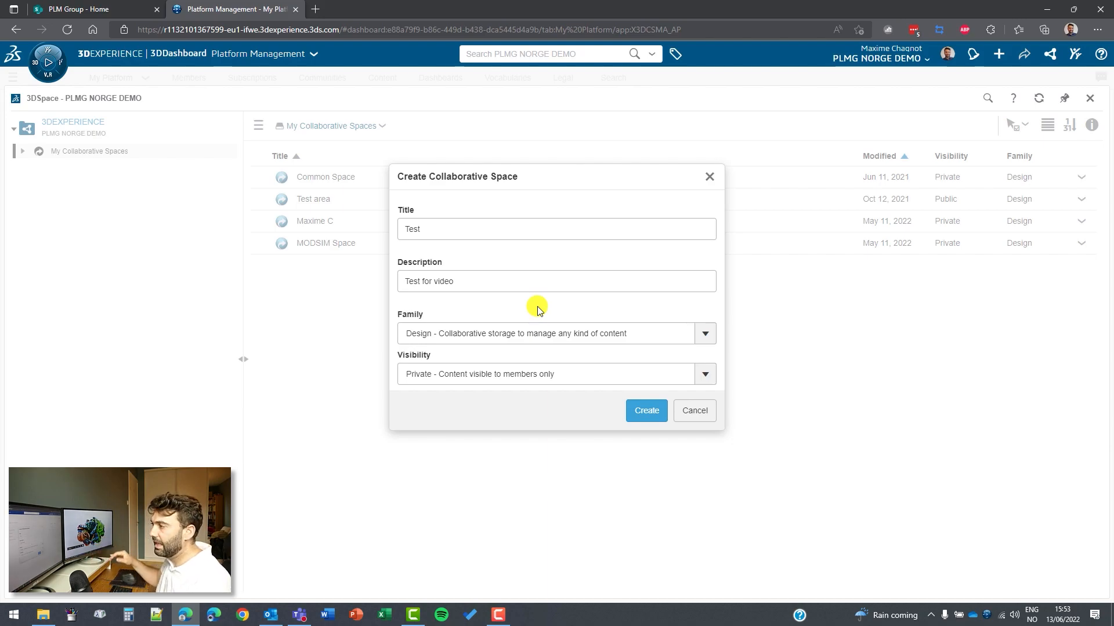
# Keep visibility Private among Private/Protected/Public and cancel creating the Test space.
pyautogui.click(703, 375)
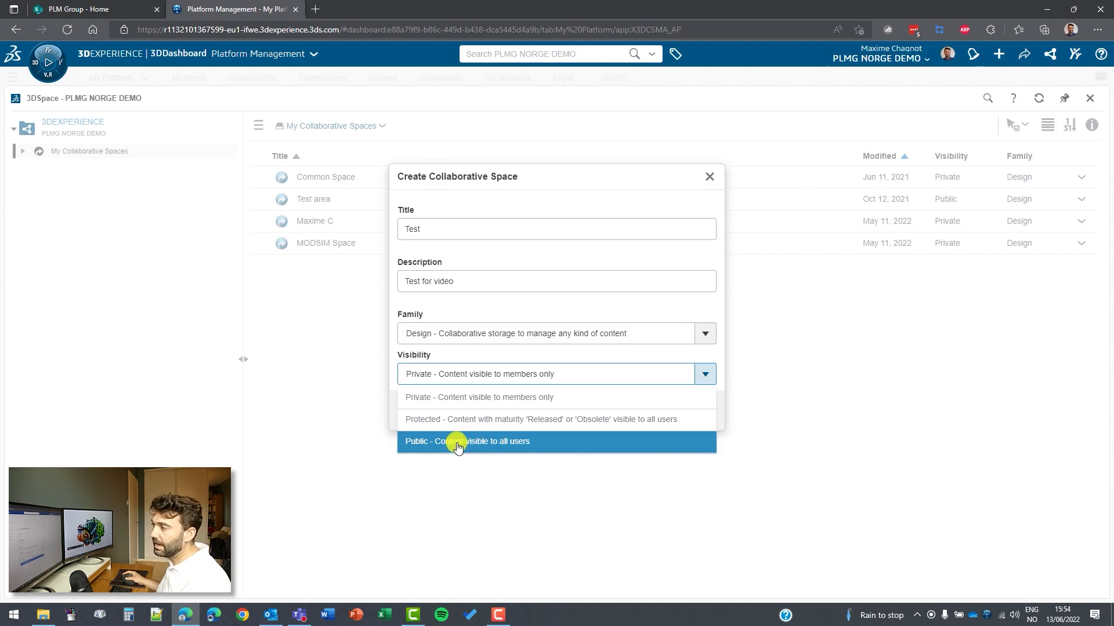
pyautogui.moveTo(458, 419)
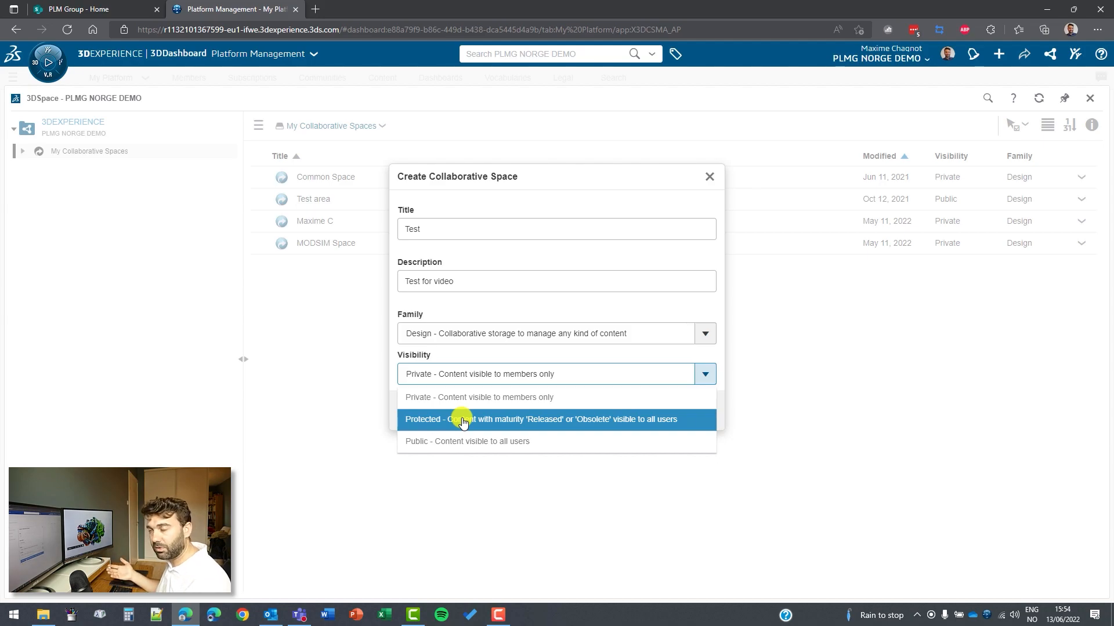
pyautogui.moveTo(462, 396)
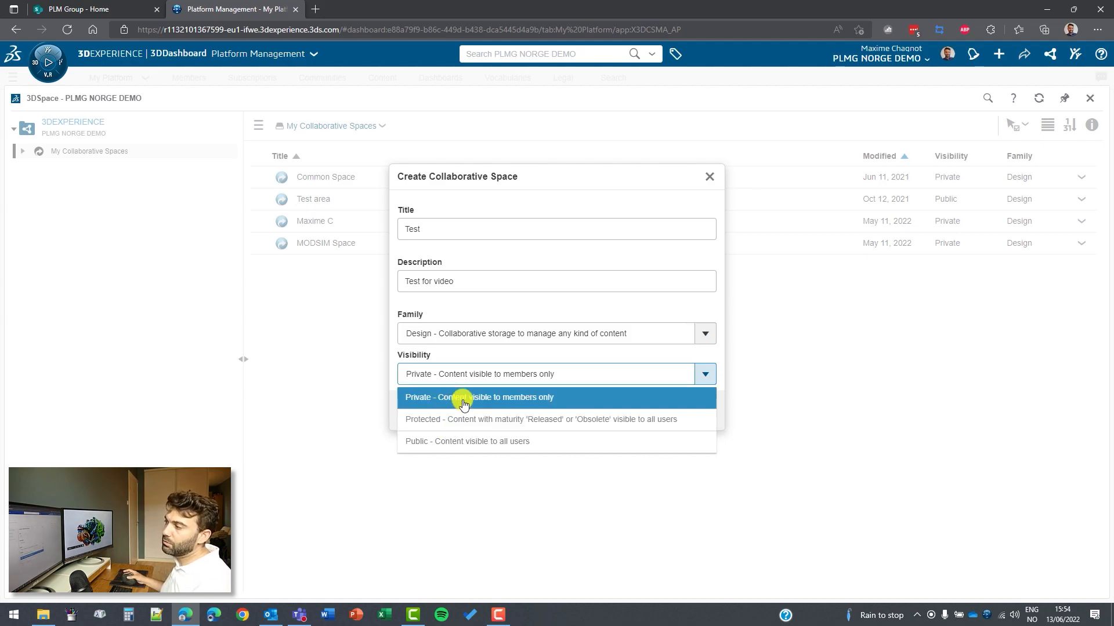
pyautogui.click(479, 396)
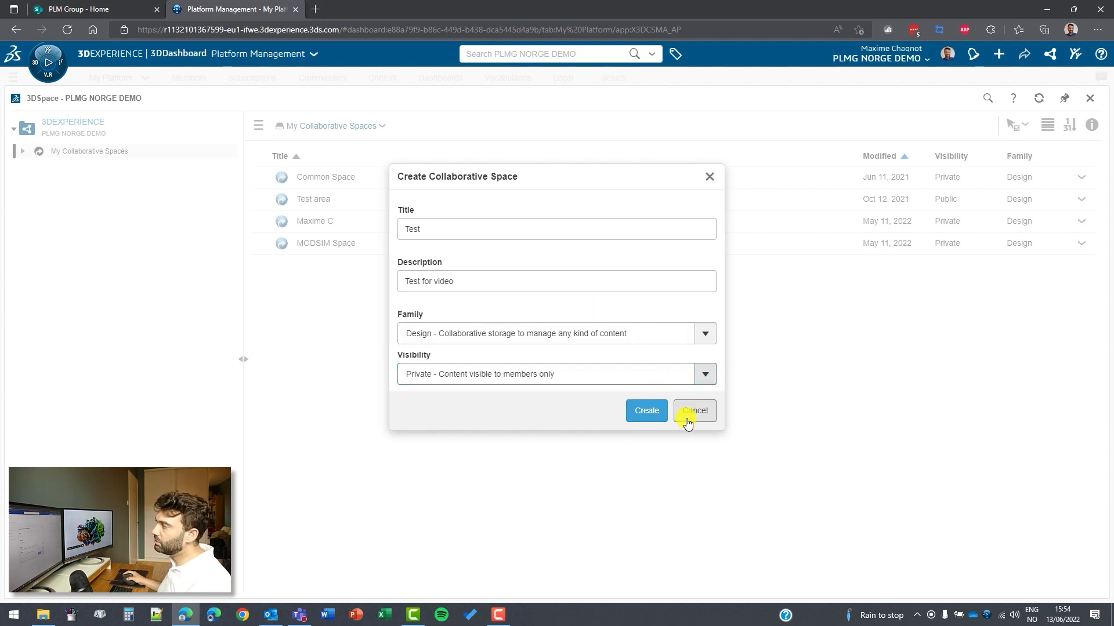
pyautogui.click(692, 411)
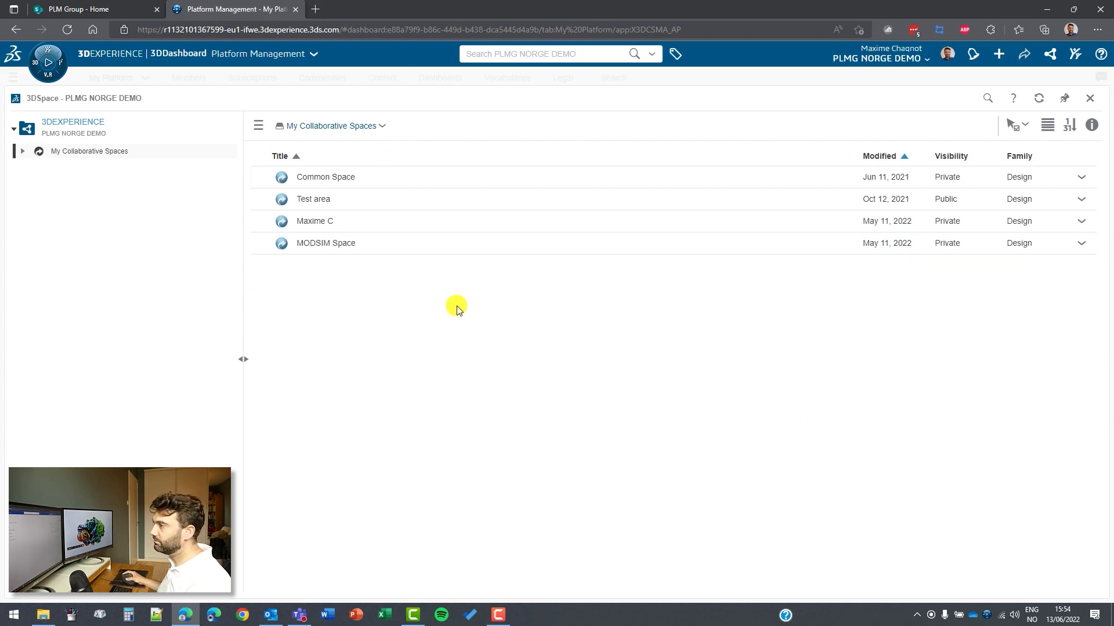